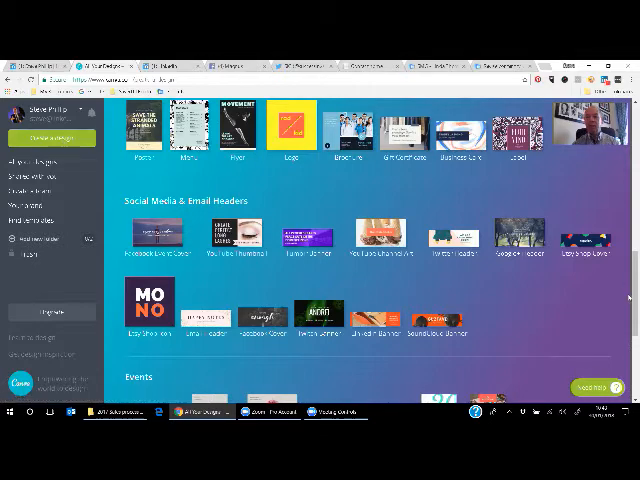
# - Scroll through the Background colour swatches to reach the dark teal for the banner
pyautogui.scroll(-3)
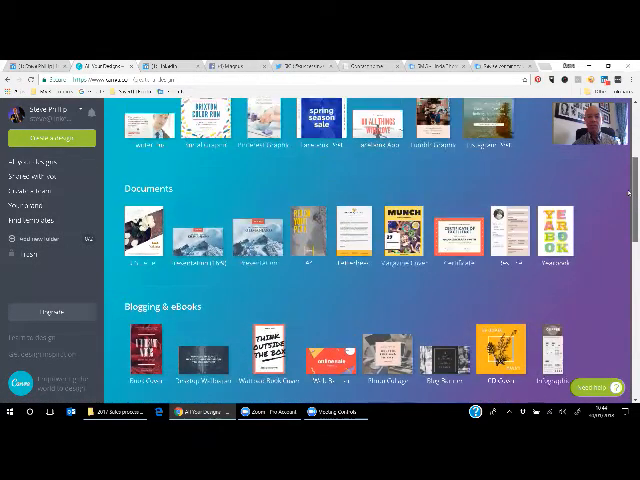
pyautogui.scroll(3)
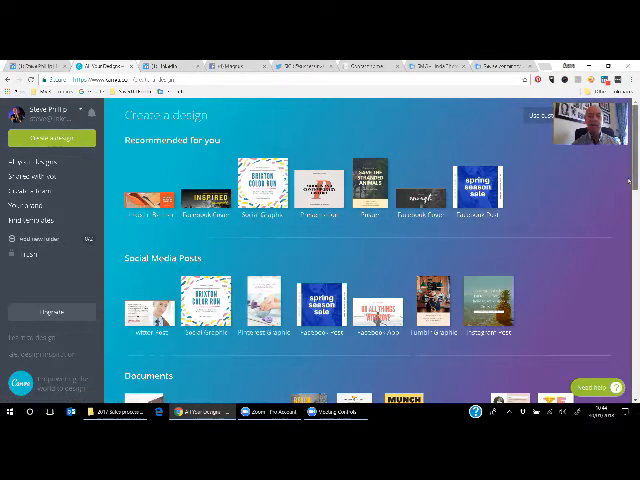
pyautogui.scroll(-3)
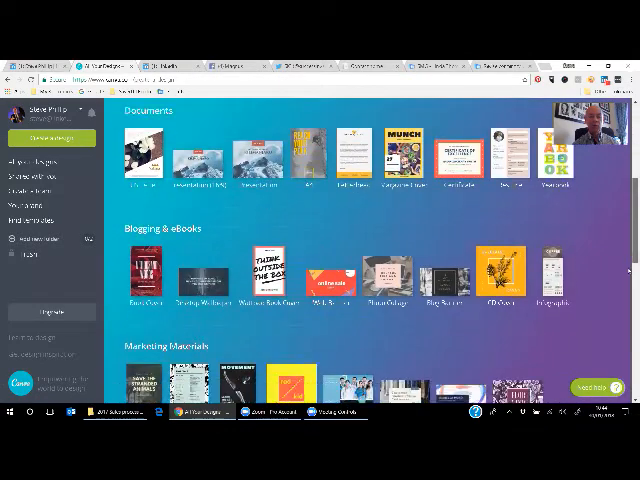
pyautogui.scroll(-3)
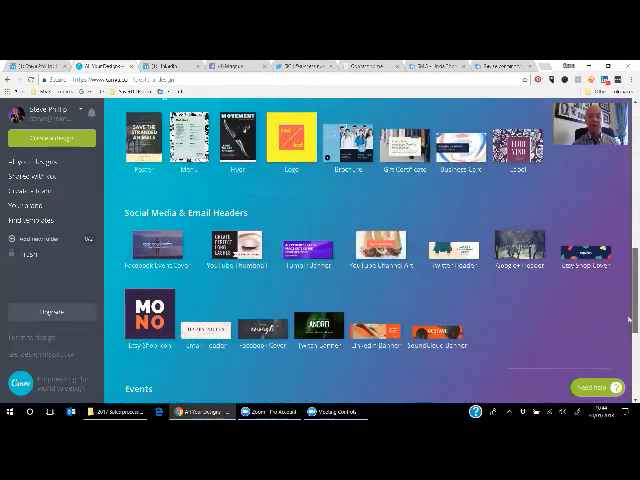
pyautogui.scroll(-3)
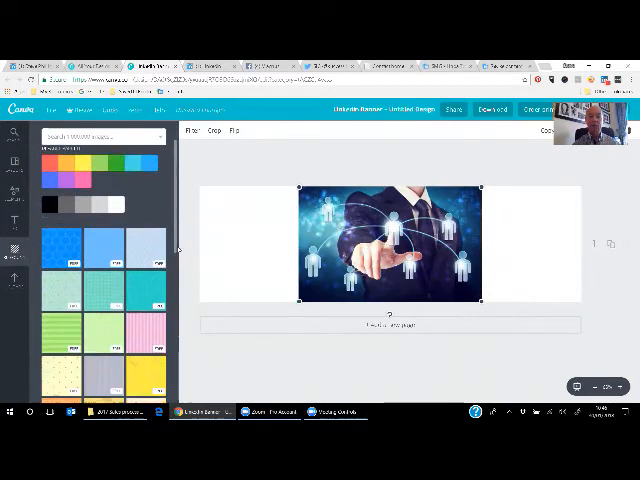
pyautogui.scroll(-3)
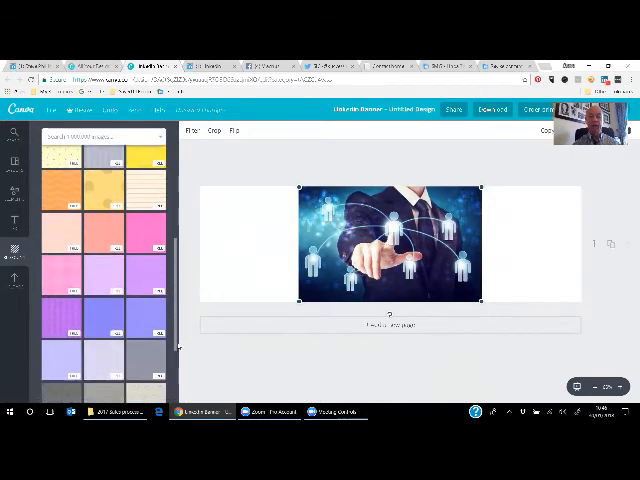
pyautogui.scroll(-3)
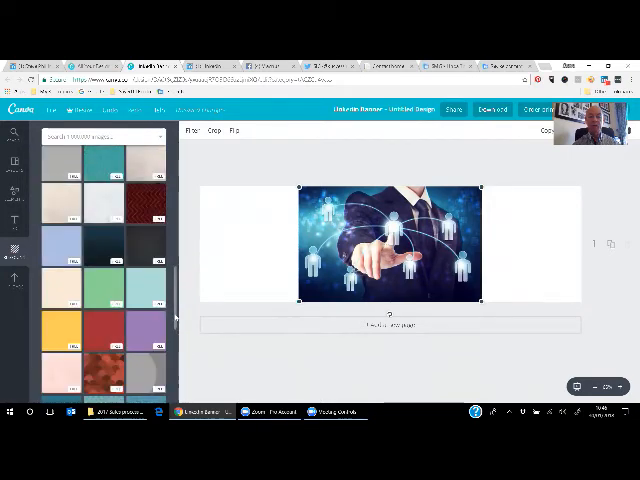
pyautogui.scroll(-3)
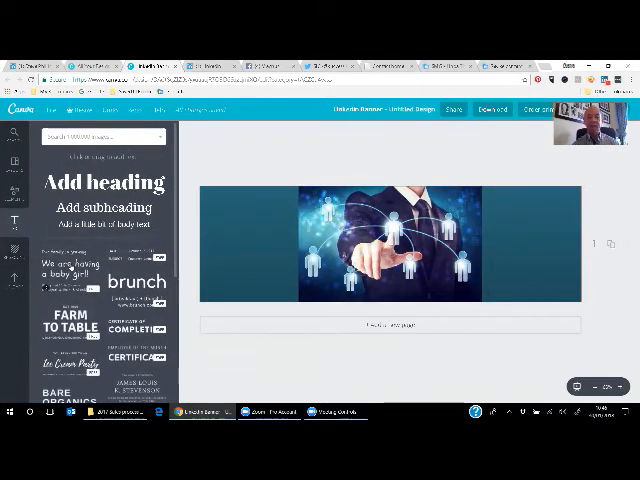
# - Add the baby girl and brunch text templates, then select the 'brunch' heading to delete
pyautogui.click(390, 245)
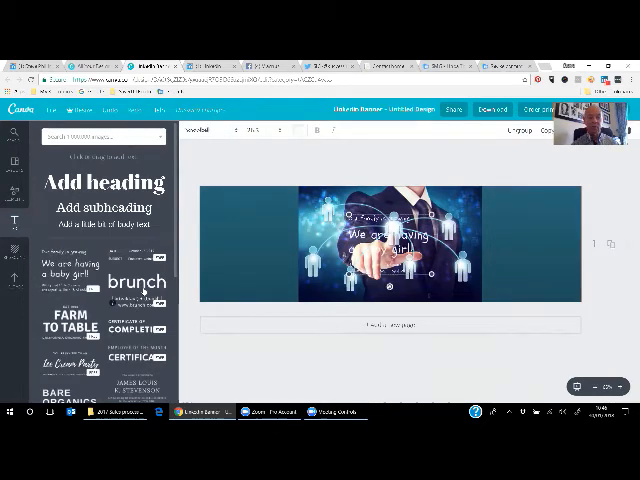
pyautogui.click(380, 240)
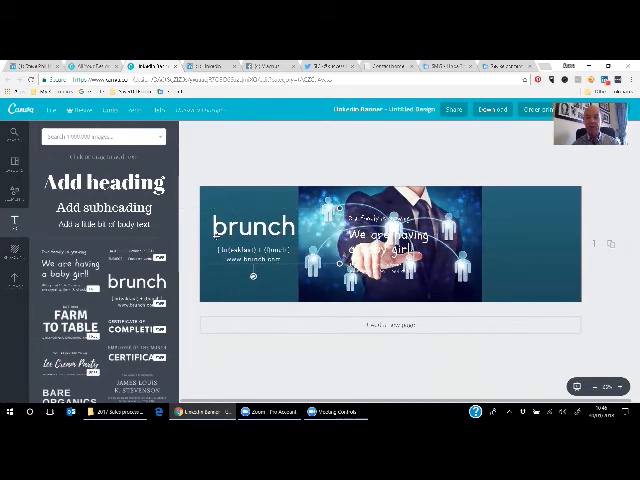
pyautogui.click(250, 255)
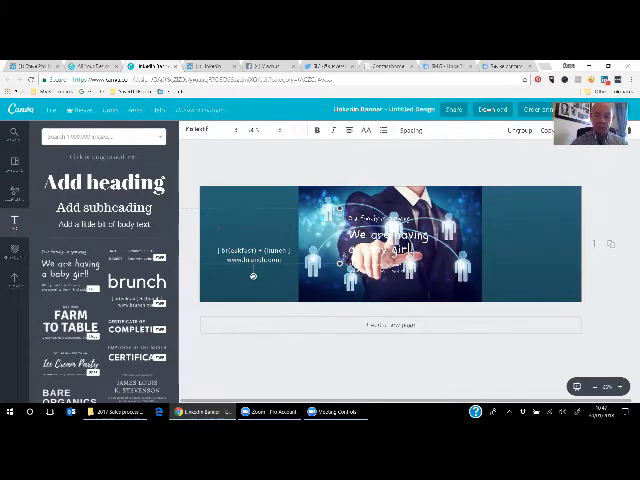
# - Change the left heading to 'Linked2Success' and choose a smaller font size so it fits
pyautogui.write('Linked2Success')
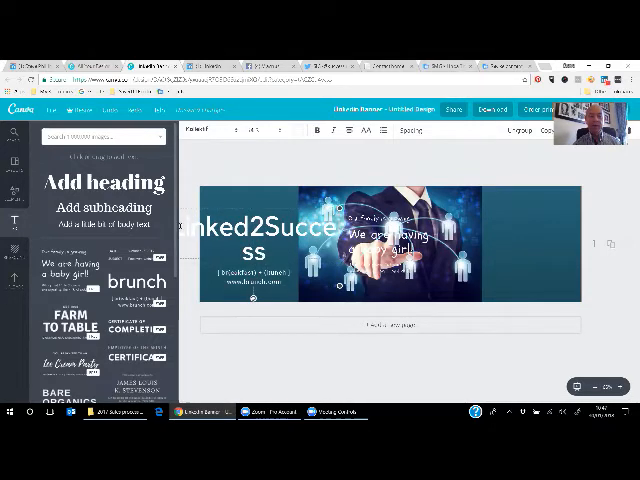
pyautogui.doubleClick(250, 226)
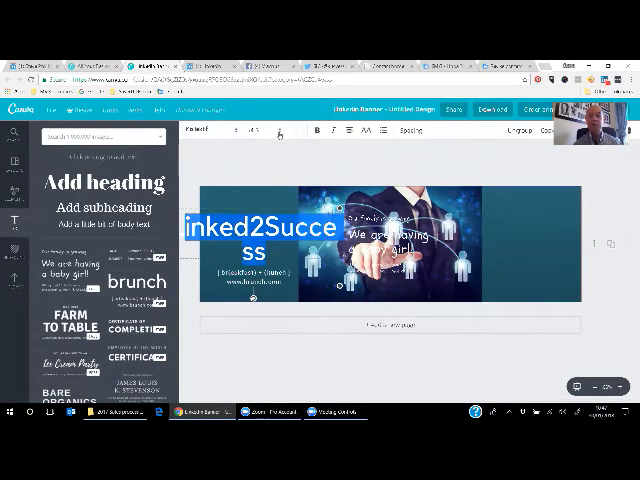
pyautogui.click(257, 130)
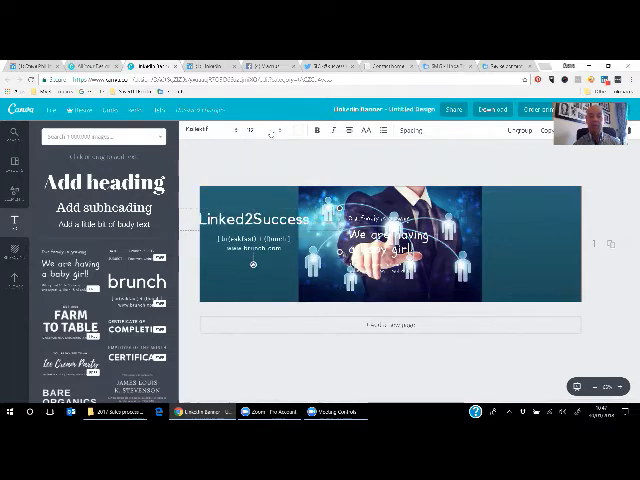
pyautogui.click(249, 129)
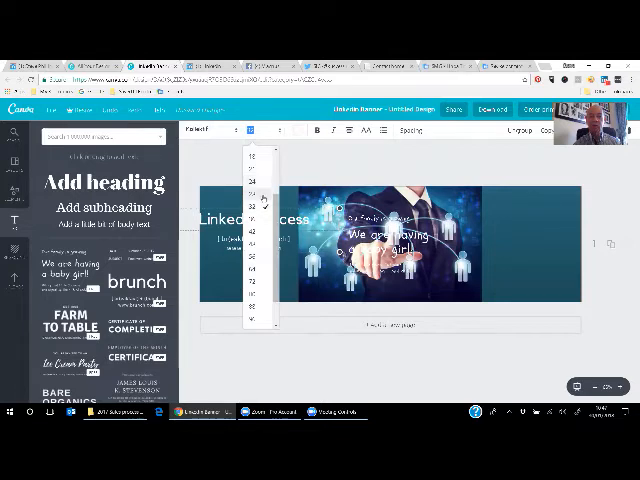
pyautogui.click(256, 207)
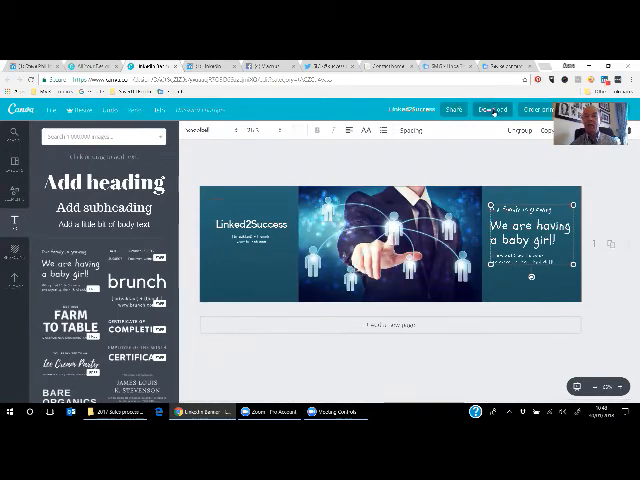
# - Open the banner's Download options with PNG as the file type
pyautogui.click(491, 109)
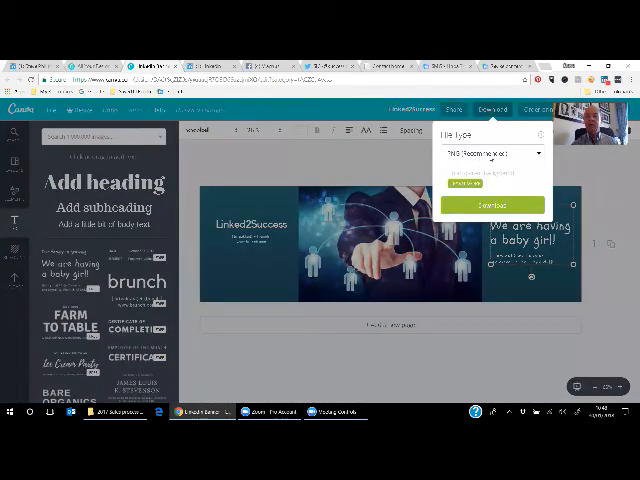